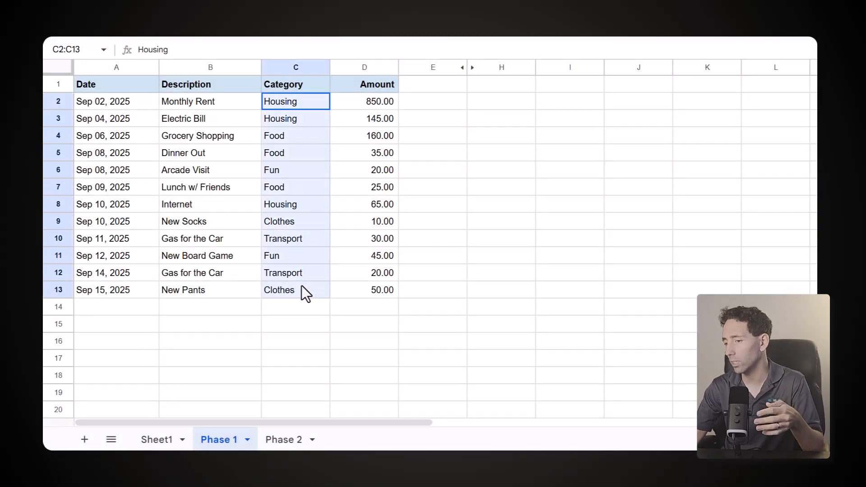
Add Category and Amount summary headings in F2 and G2 beside the expense table.
click(210, 324)
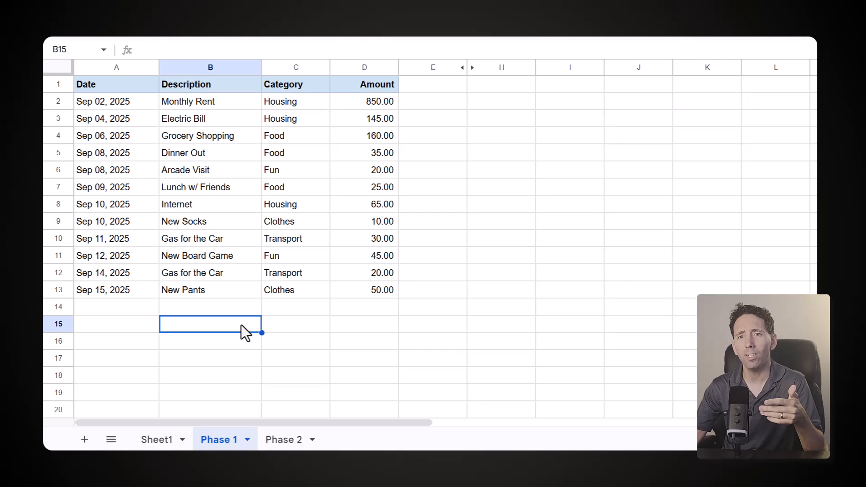
mouse_move(368, 315)
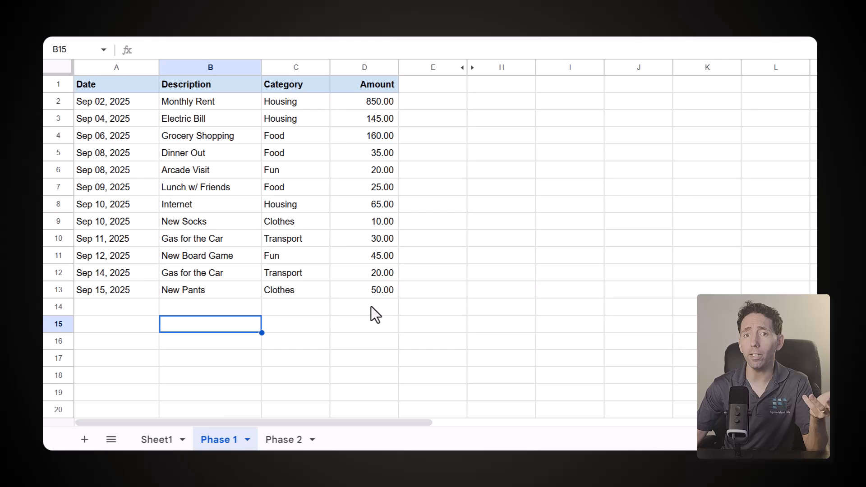
mouse_move(514, 133)
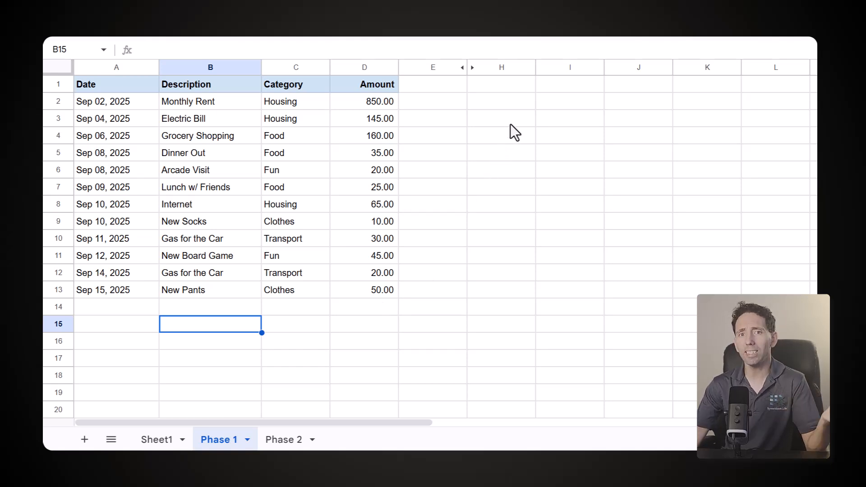
mouse_move(492, 104)
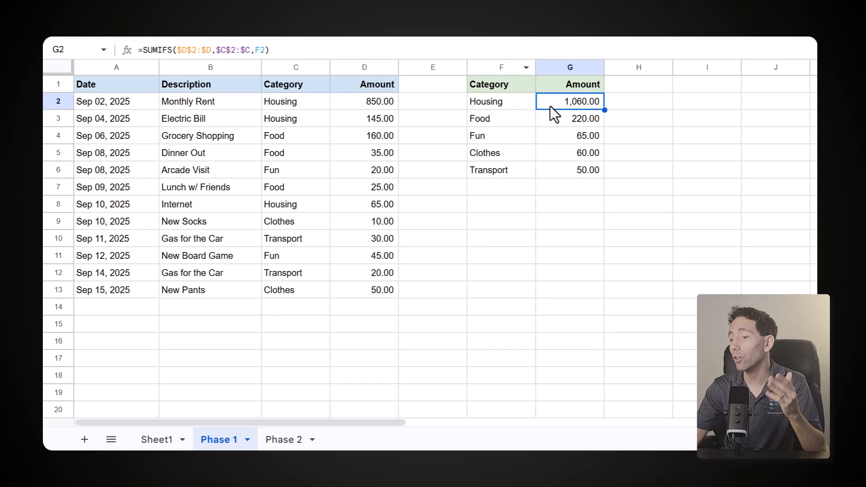
click(569, 135)
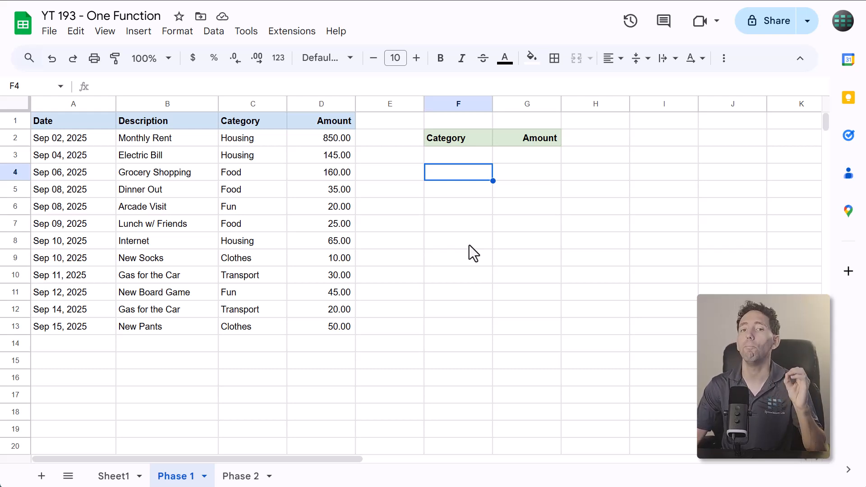
mouse_move(294, 159)
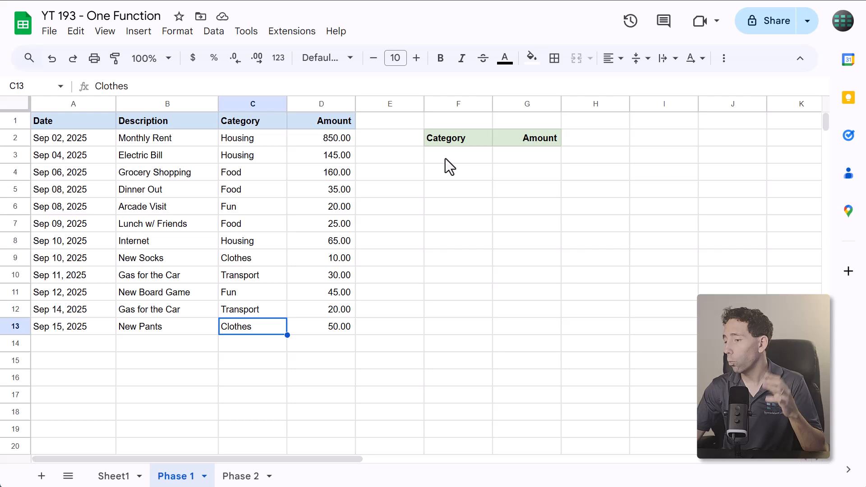
text(Housing)
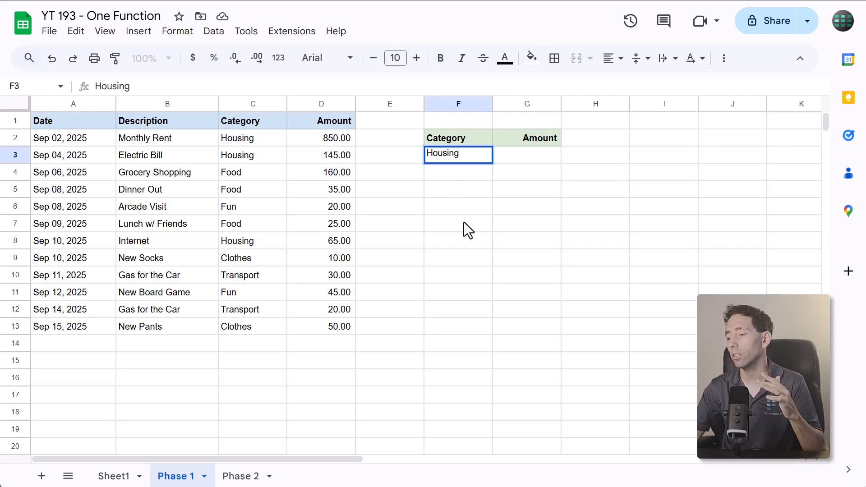
text(Fo)
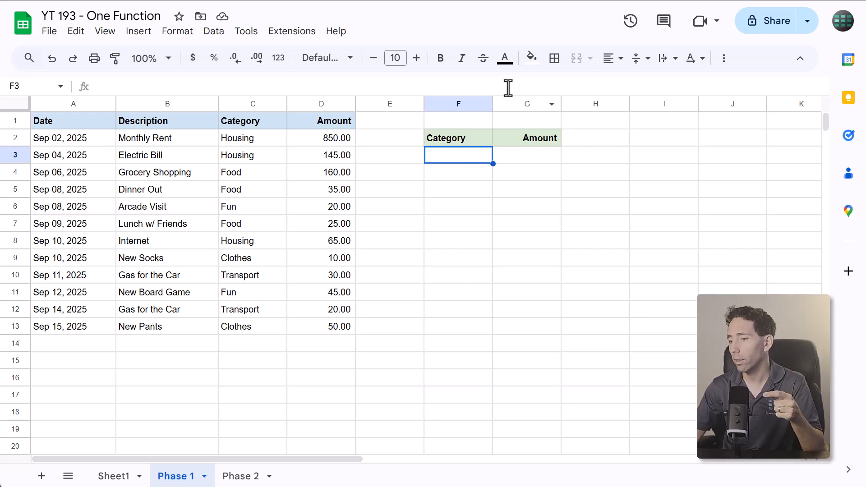
List the distinct categories in F3 with =UNIQUE(C2:C13): Housing, Food, Fun, Clothes, Transport.
text(=)
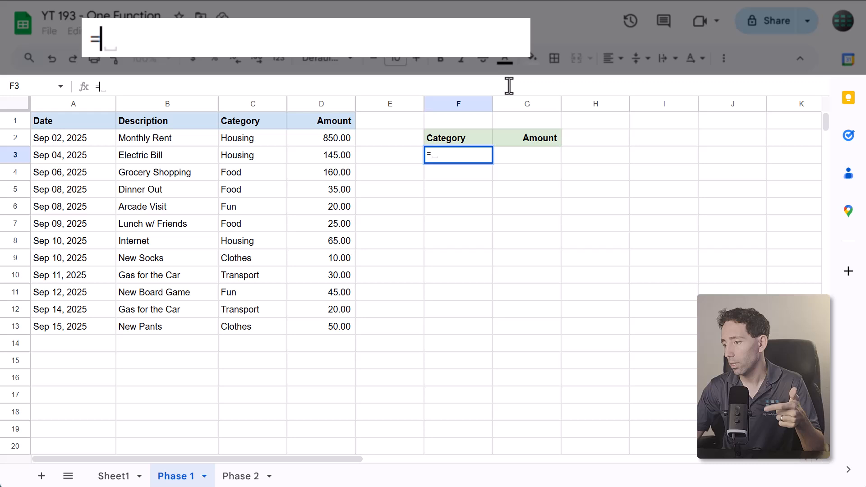
text(UNIQUE(C2:C13)
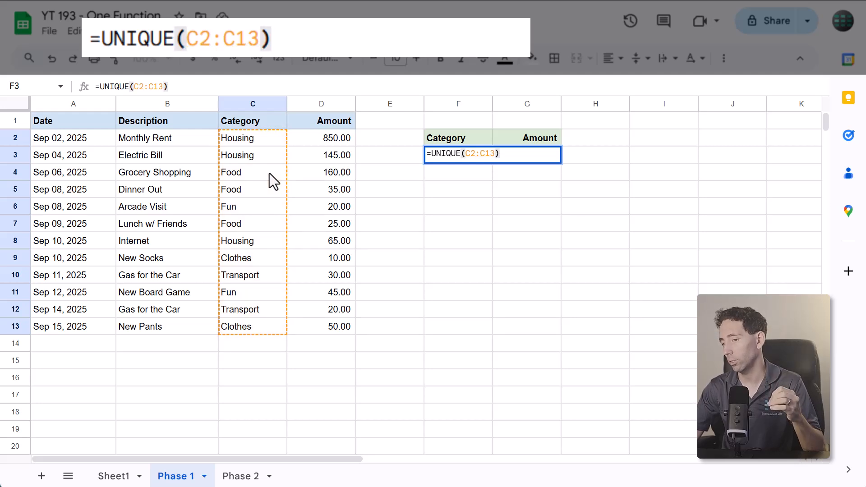
key(Enter)
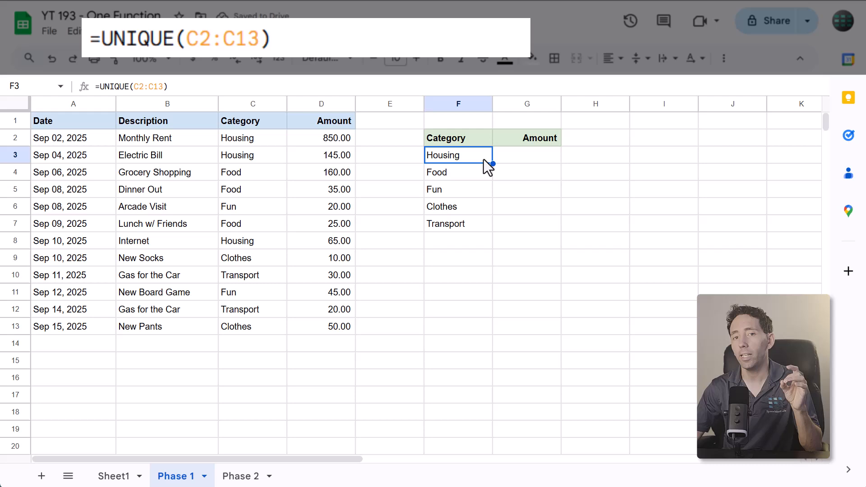
click(526, 154)
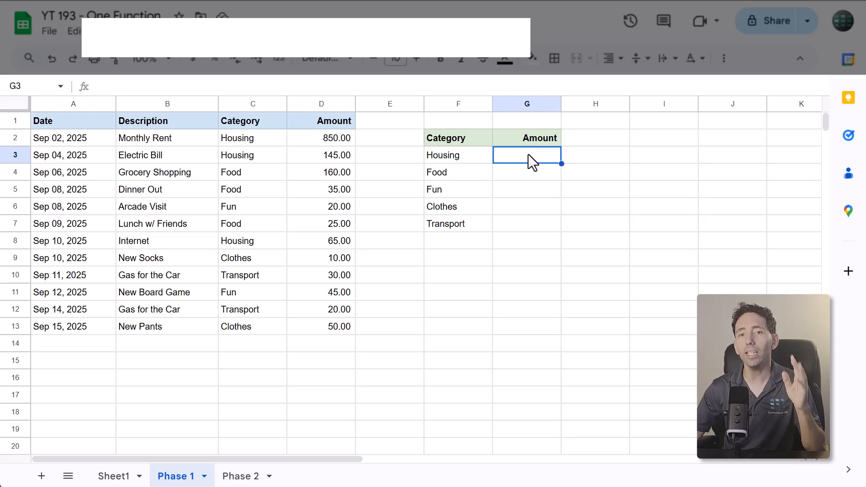
Total Housing in G3 with =SUMIFS($D$2:$D$13,$C$2:$C$13,F3), giving 1,060.00.
text(=)
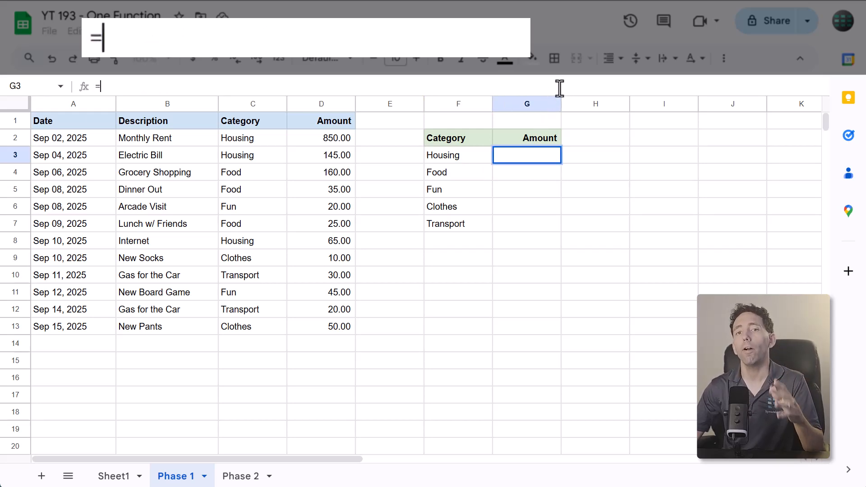
text(SUMIFS()
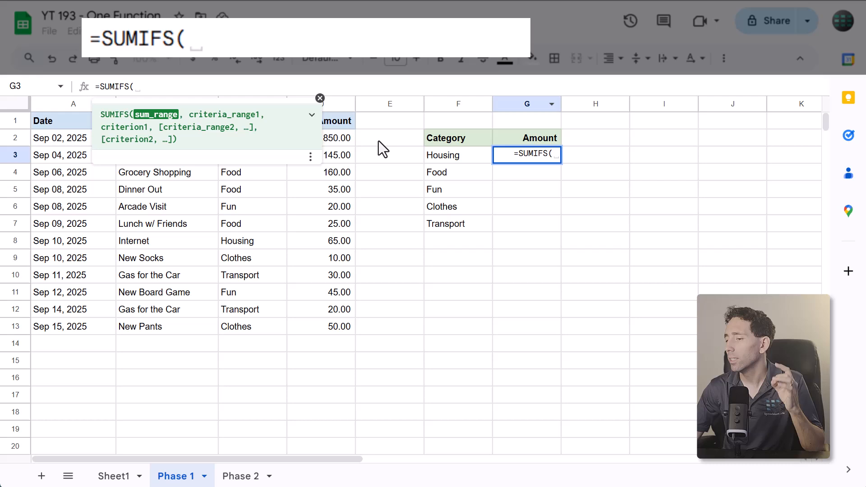
drag(322, 138, 321, 309)
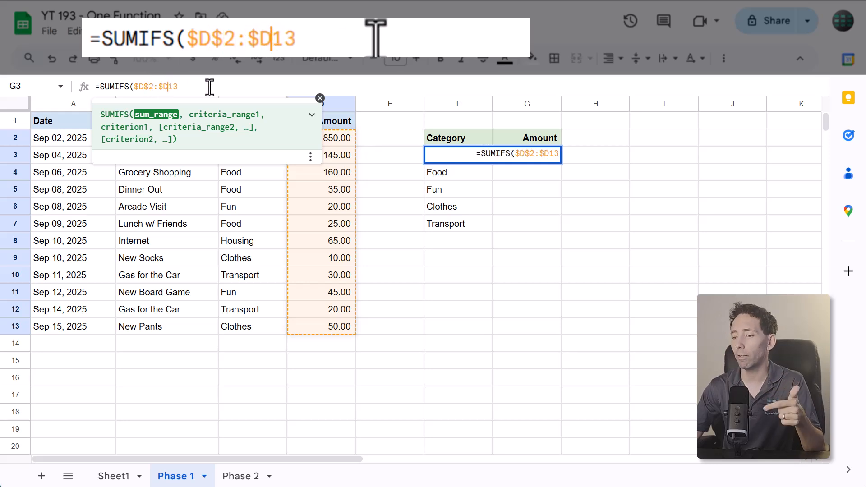
text($13,C2:C13)
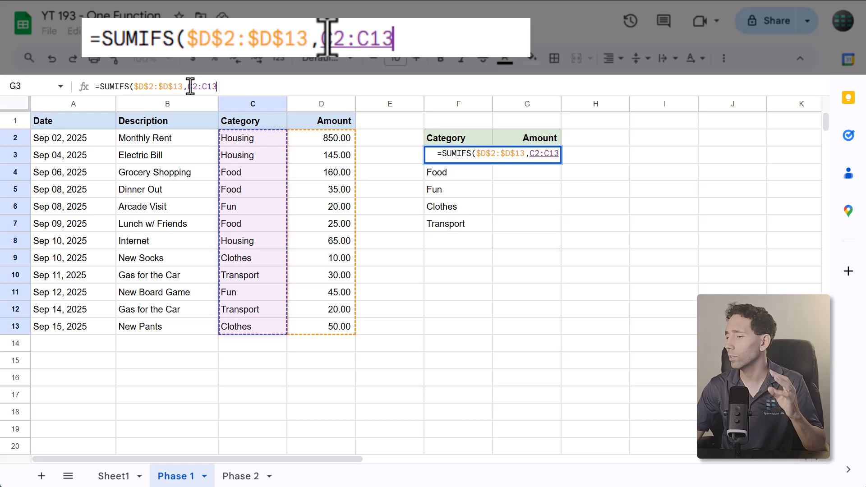
text($C$)
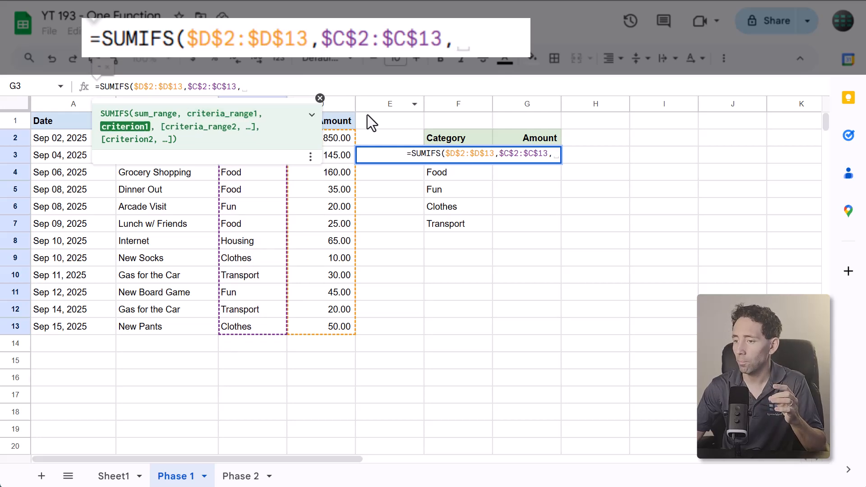
text(F3))
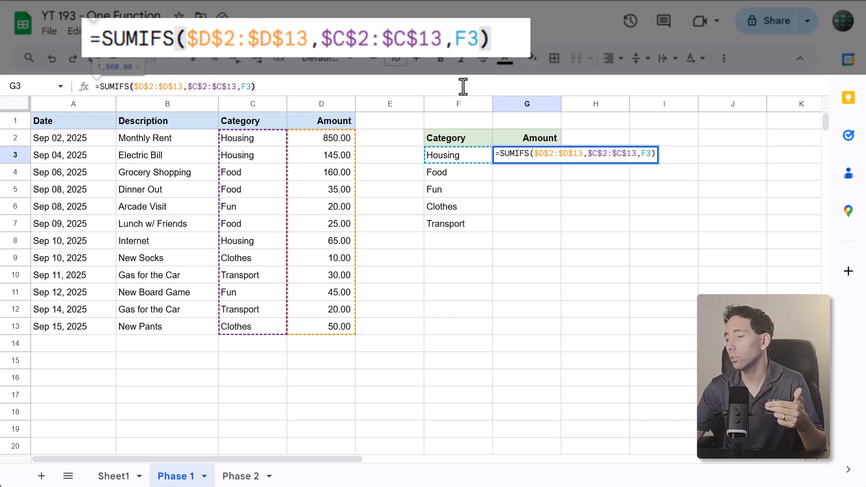
key(Enter)
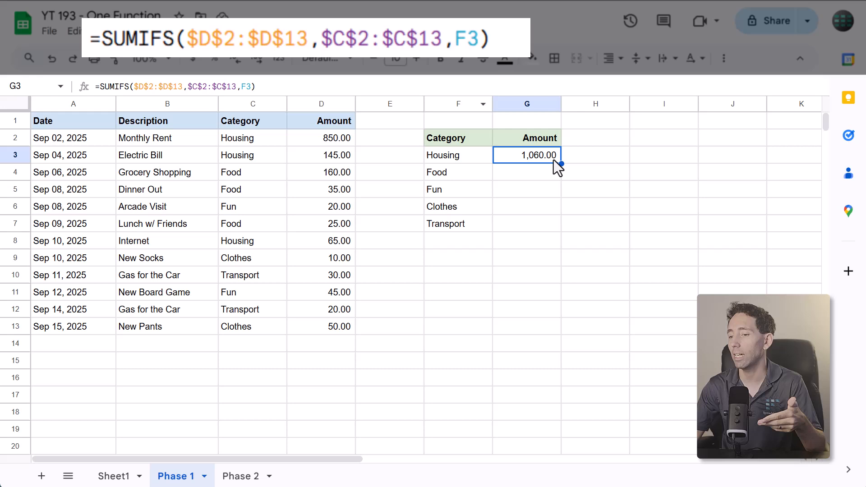
Fill the SUMIFS down to G7: Food 220.00, Fun 65.00, Clothes 60.00, Transport 50.00.
drag(559, 161, 559, 225)
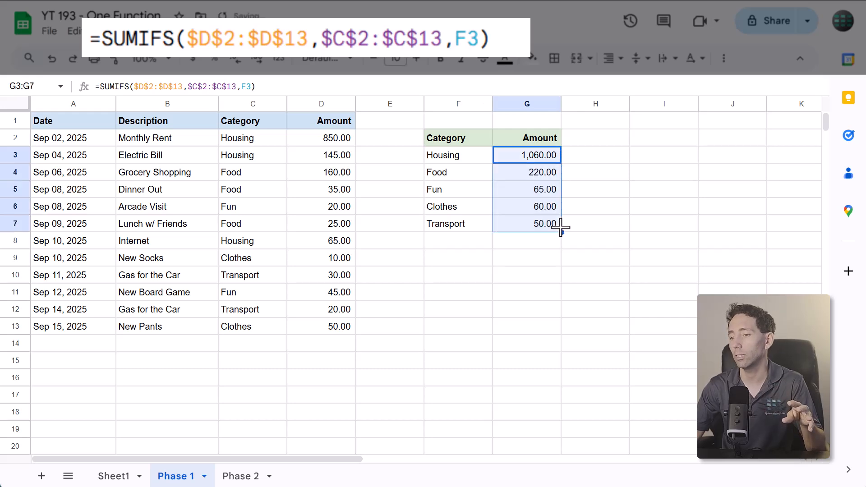
click(458, 258)
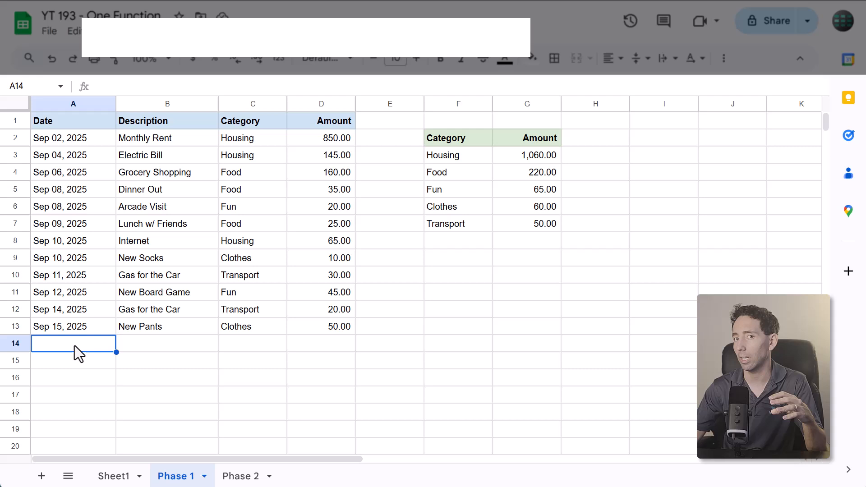
Change the category list formula to the open-ended range =UNIQUE(C2:C).
click(526, 154)
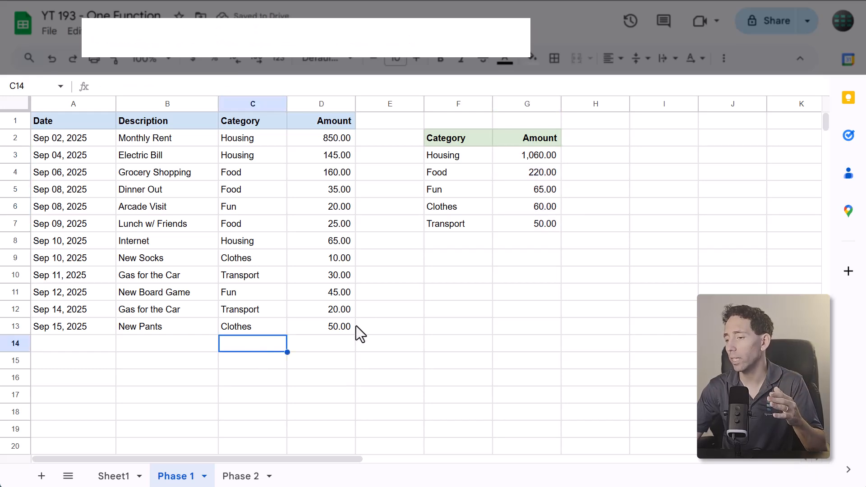
click(459, 156)
text(=UNIQUE(C2:C13))
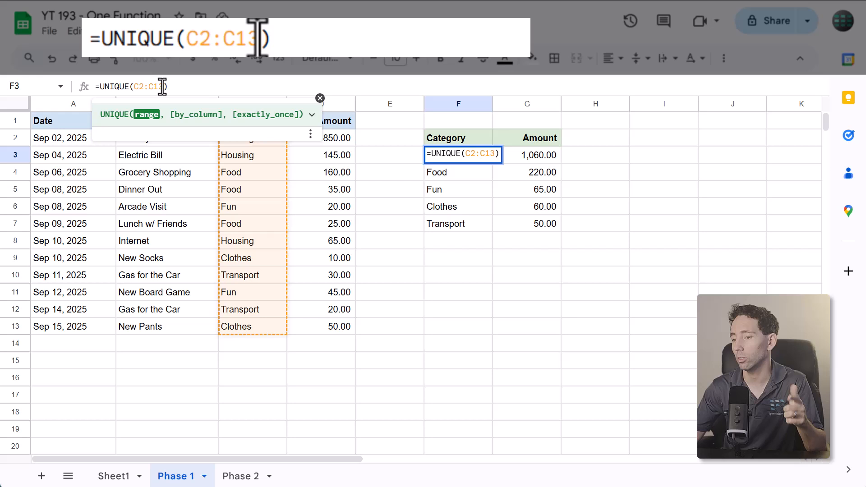
key(Backspace)
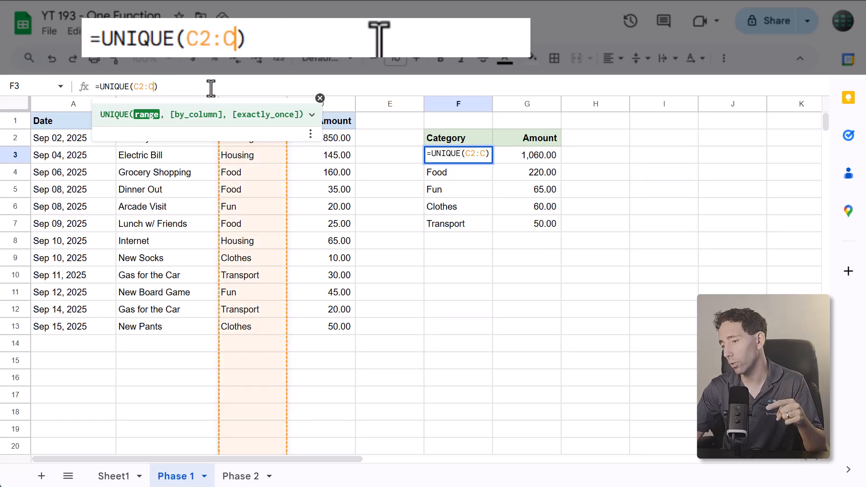
key(enter)
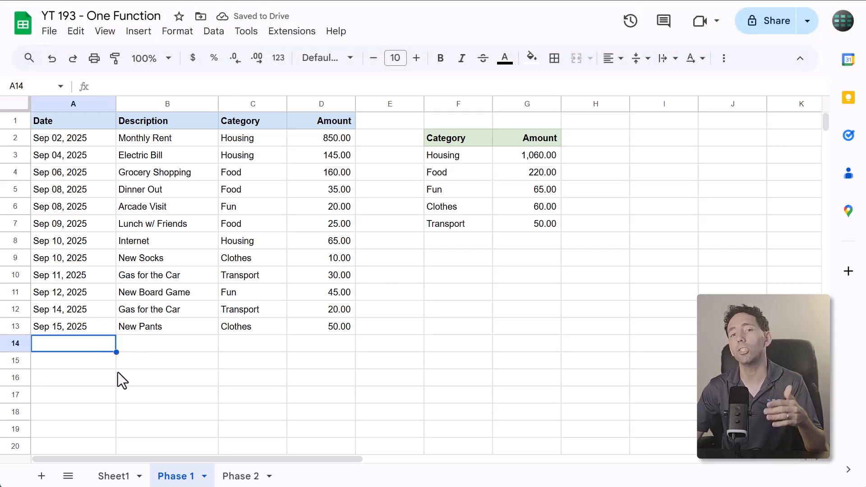
Add a Sep 16, 2025 Arcade expense of 50 under Fun in row 14, raising Fun to 115.00.
text(Sep 16, 2025)
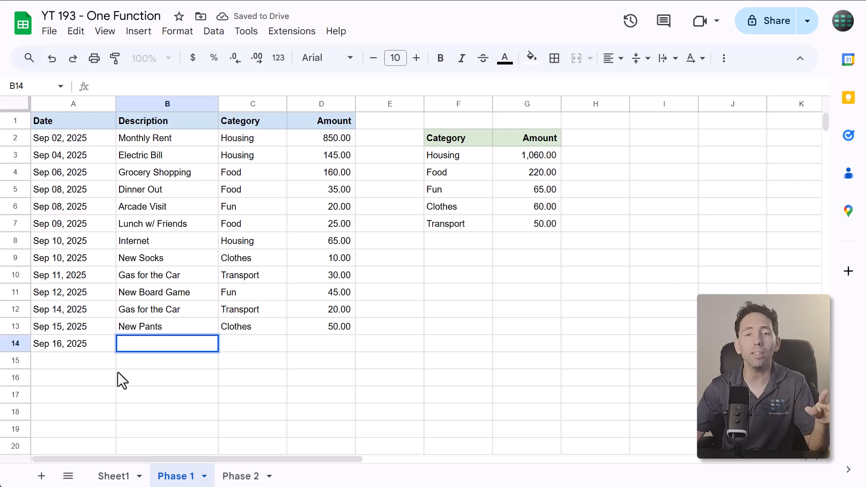
text(Arcade)
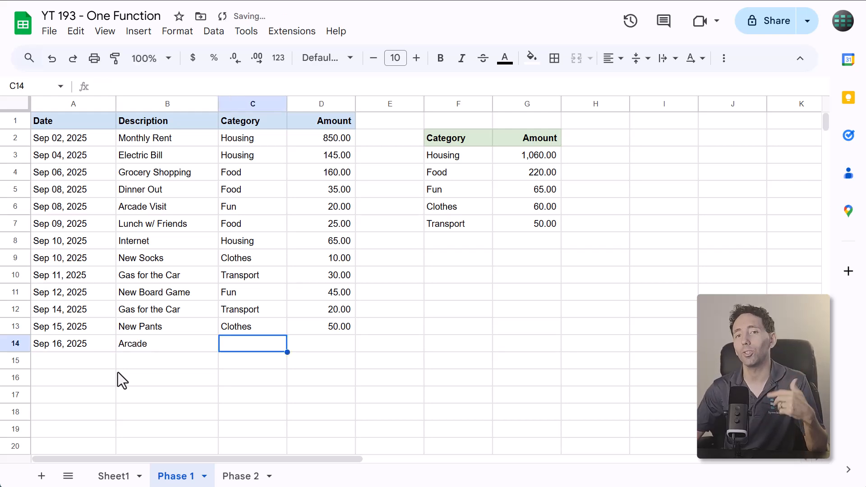
text(Fun)
click(321, 343)
text(50)
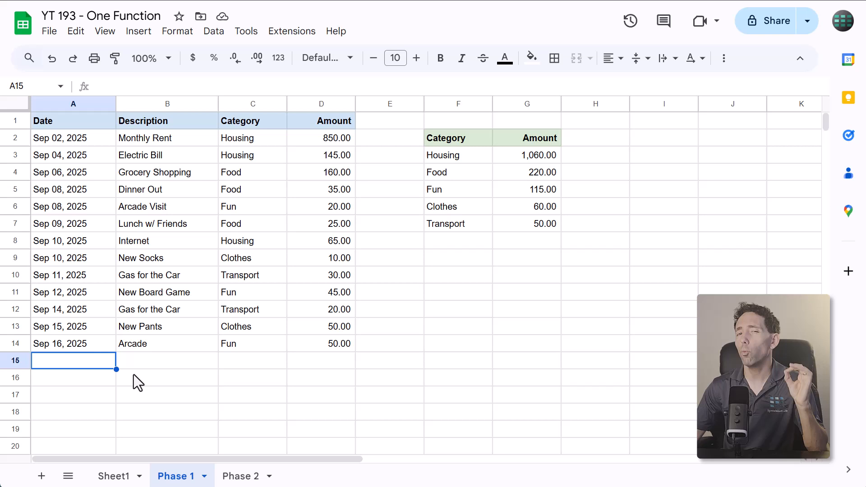
click(240, 476)
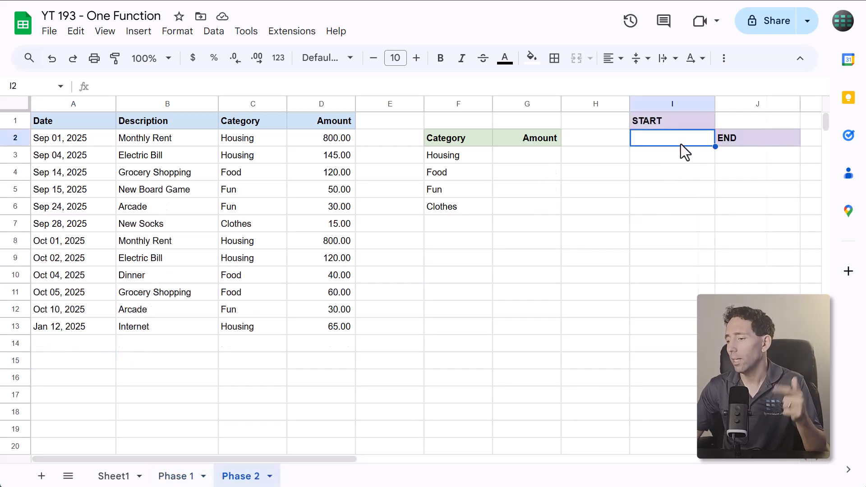
Enter Sep 01, 2025 as start date in I2 and Sep 30, 2025 as end date in J3.
text(Sep 01, 2025)
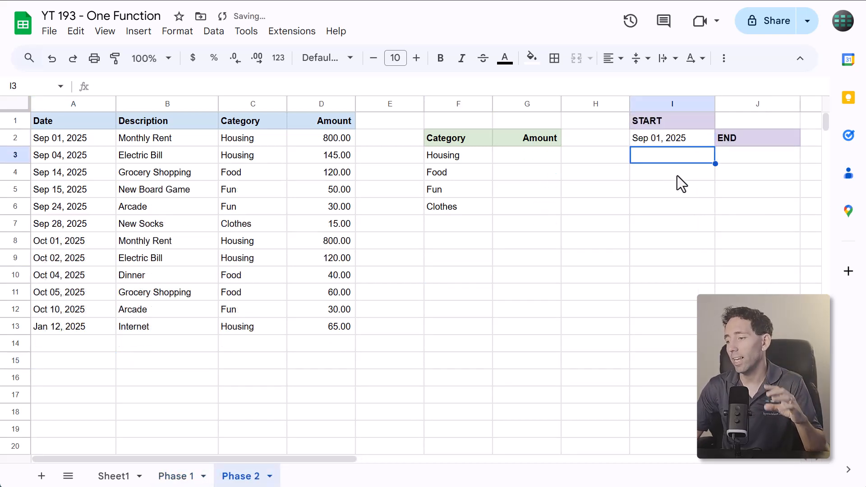
text(Sep 30, 2025)
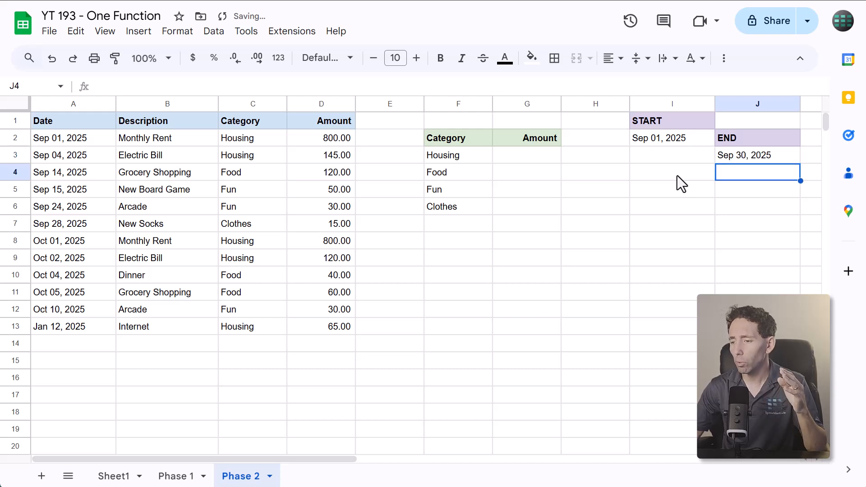
click(672, 137)
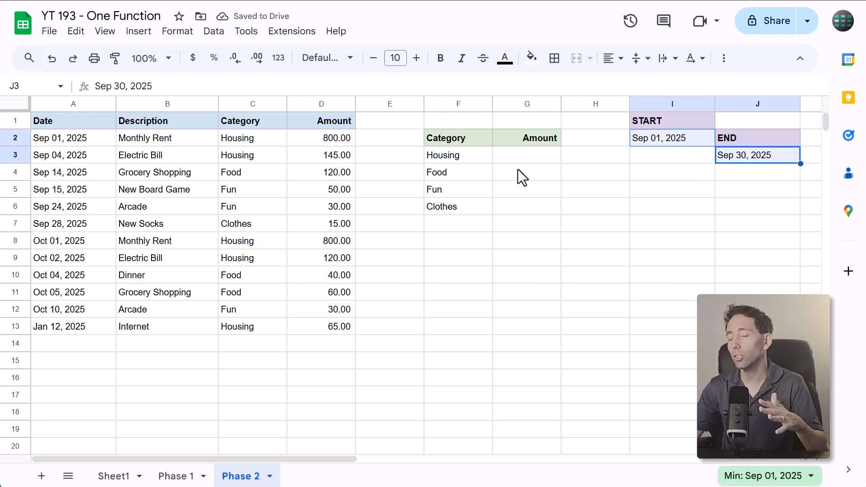
click(458, 155)
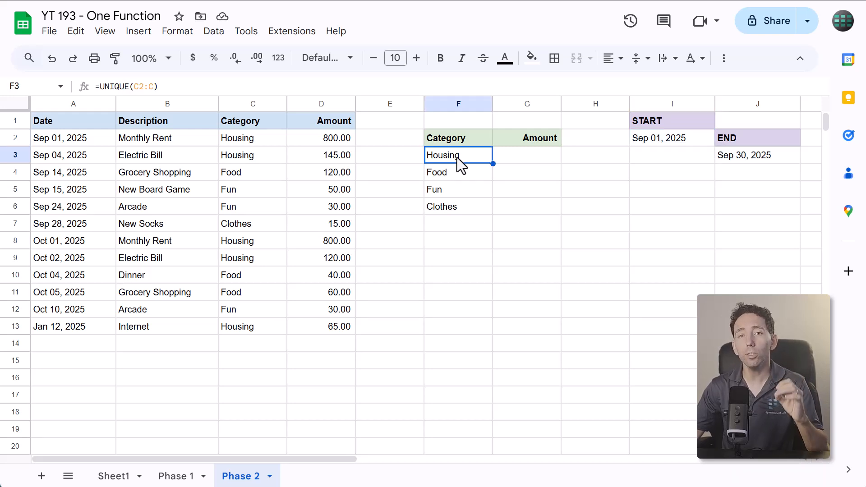
Begin G3 with =SUMIFS( summing the locked Amount range where the Category range matches F3.
click(526, 154)
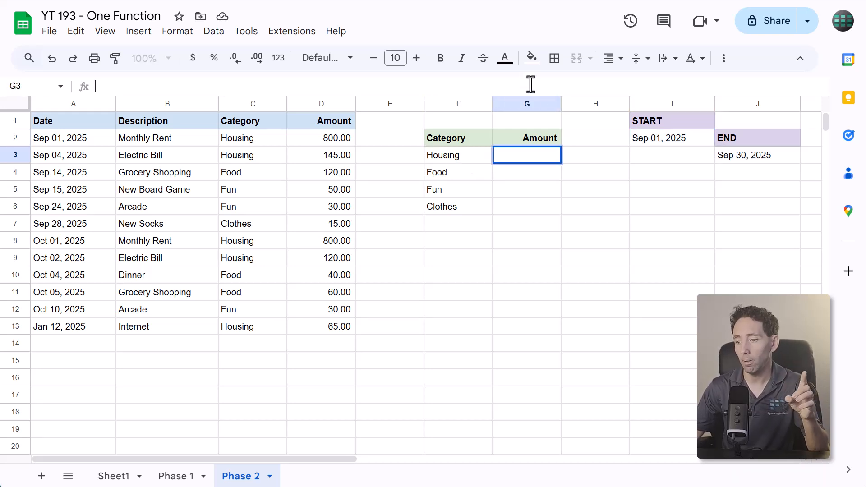
text(=SUMIFS()
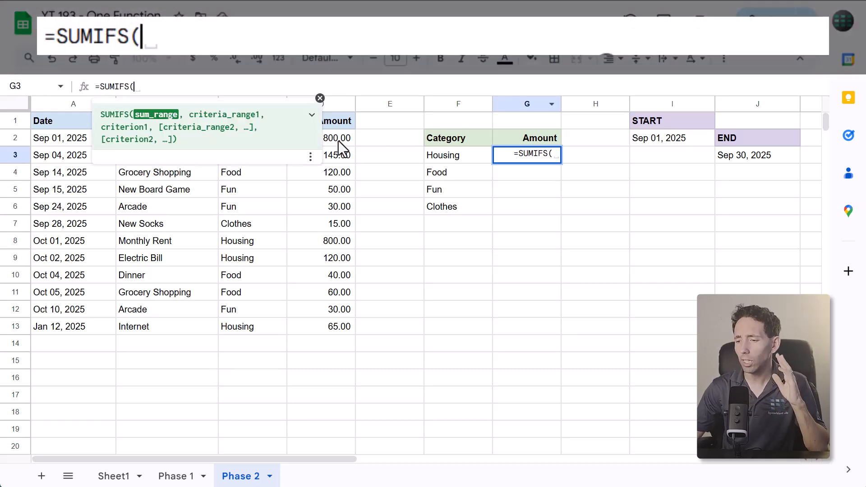
drag(321, 137, 321, 326)
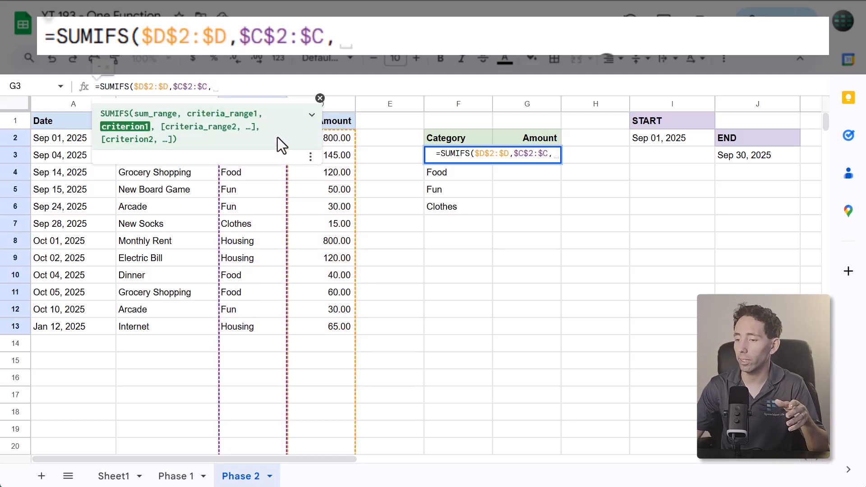
text(F3)
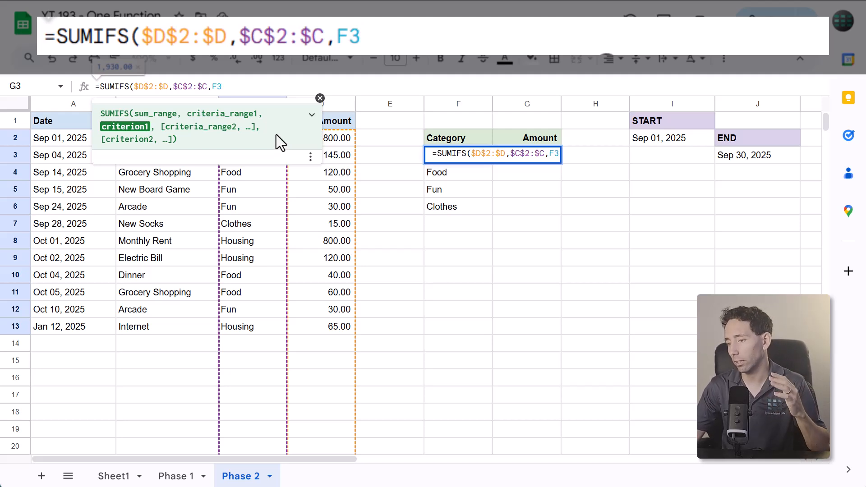
Add the locked date range $A$2:$A with a ">="& criterion to the SUMIFS.
drag(73, 137, 73, 326)
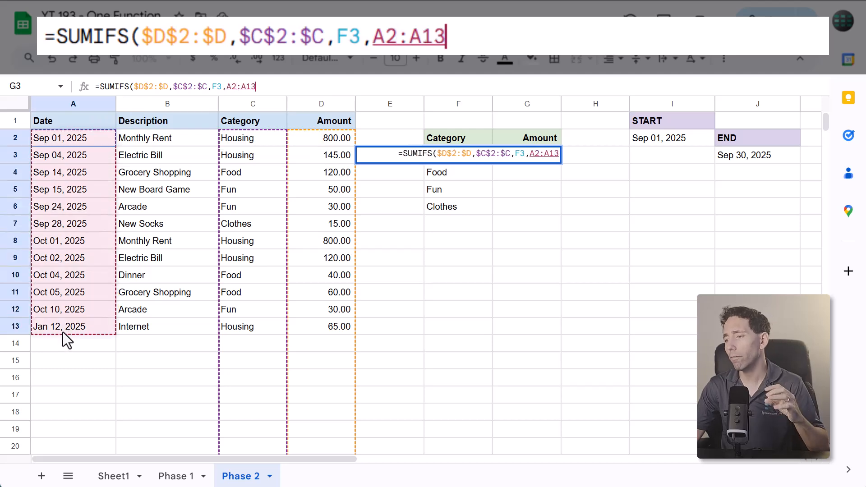
key(Backspace)
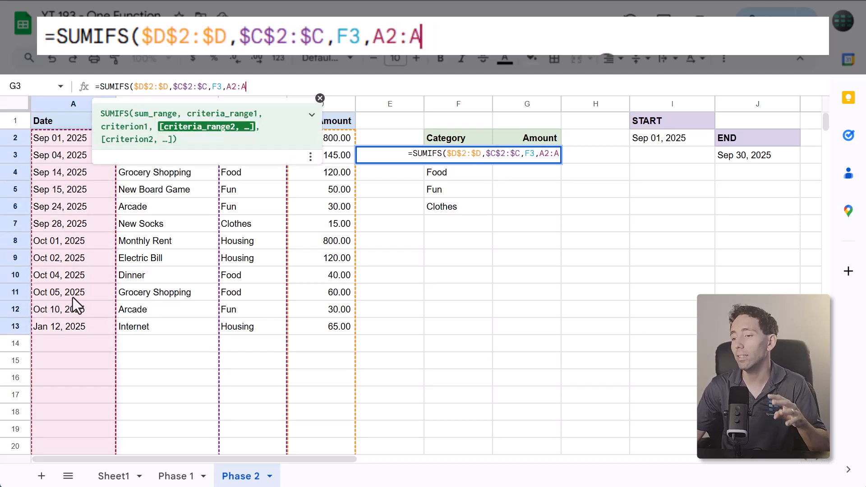
key(F4)
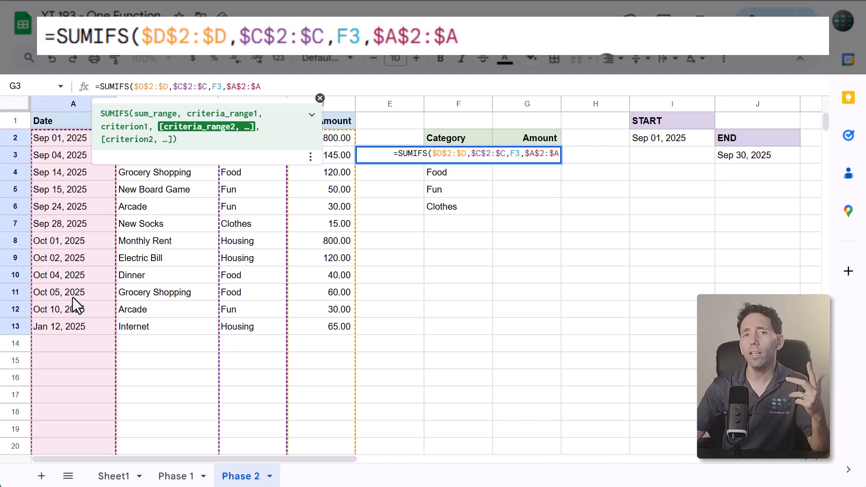
text(,)
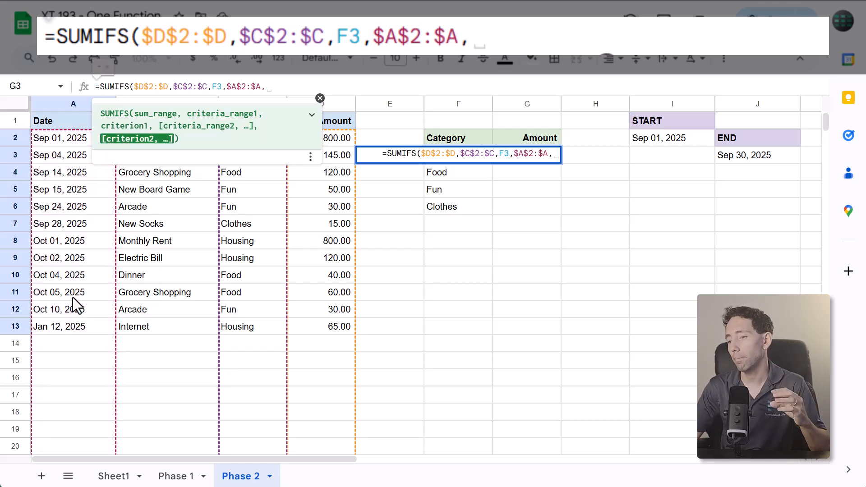
text(")
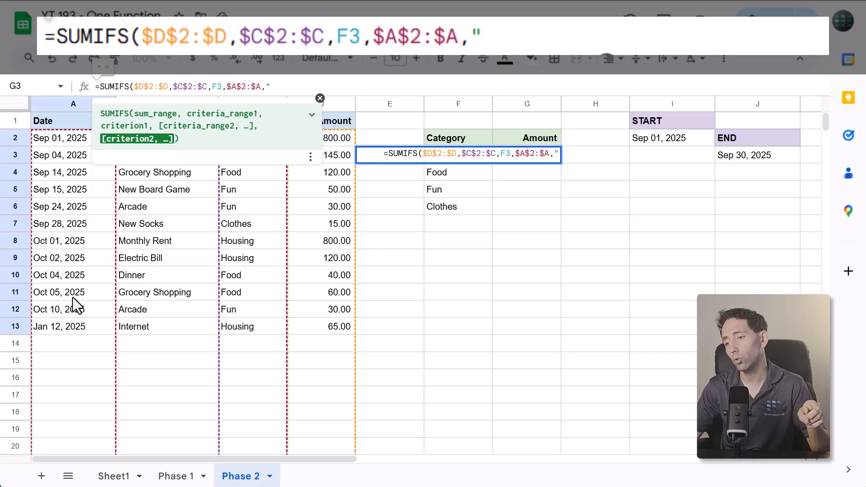
text(>=)
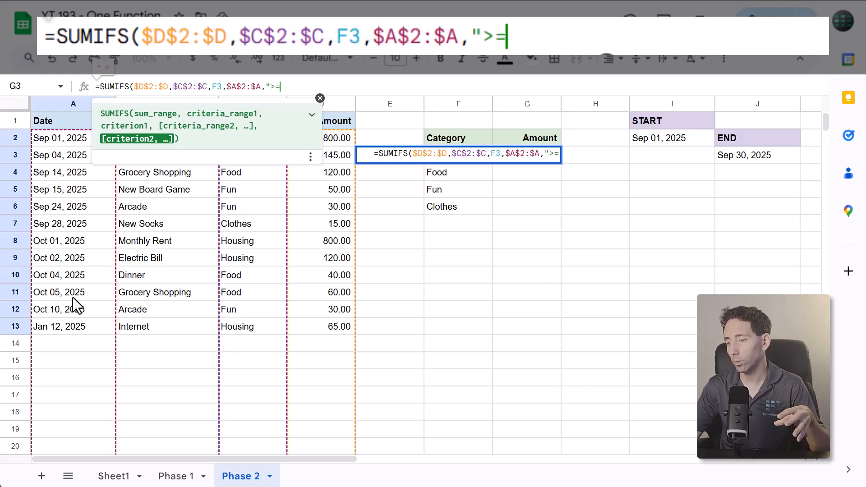
text(")
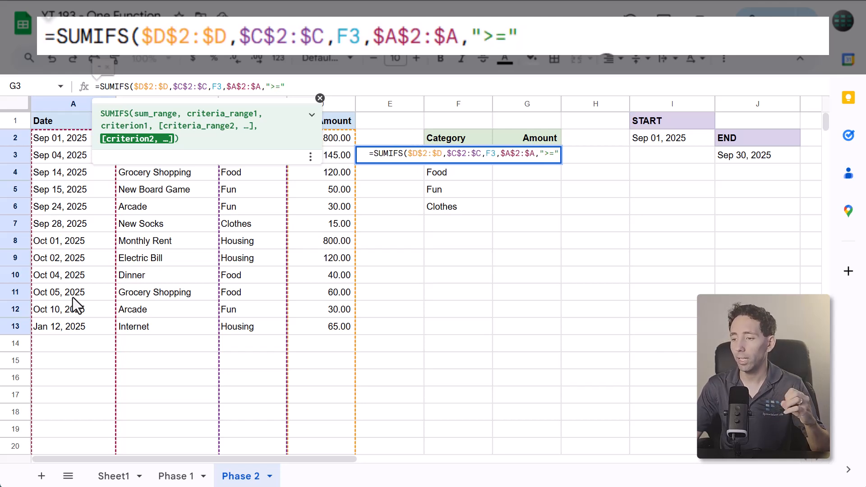
text(&)
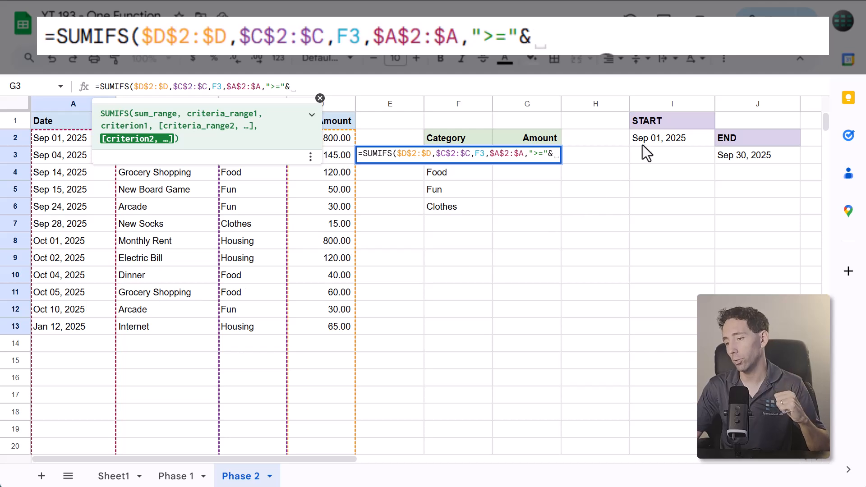
Reference the start date I2 and lock it as $I$2 in the date criterion.
click(672, 138)
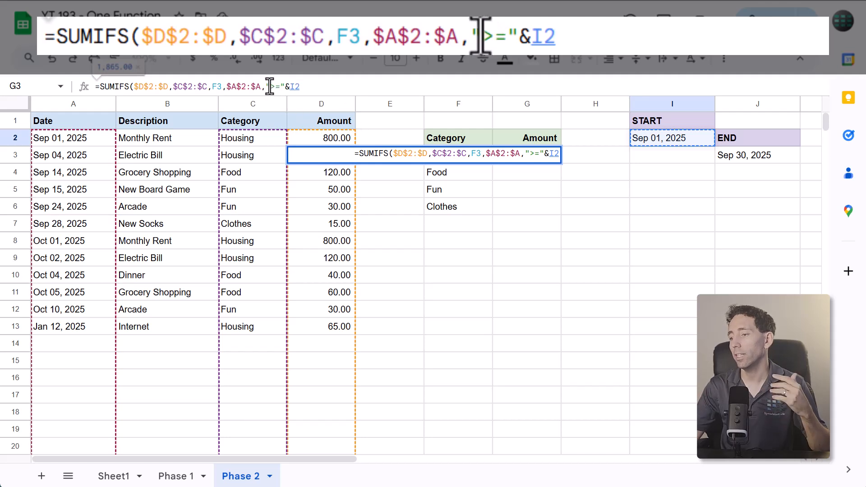
double_click(500, 36)
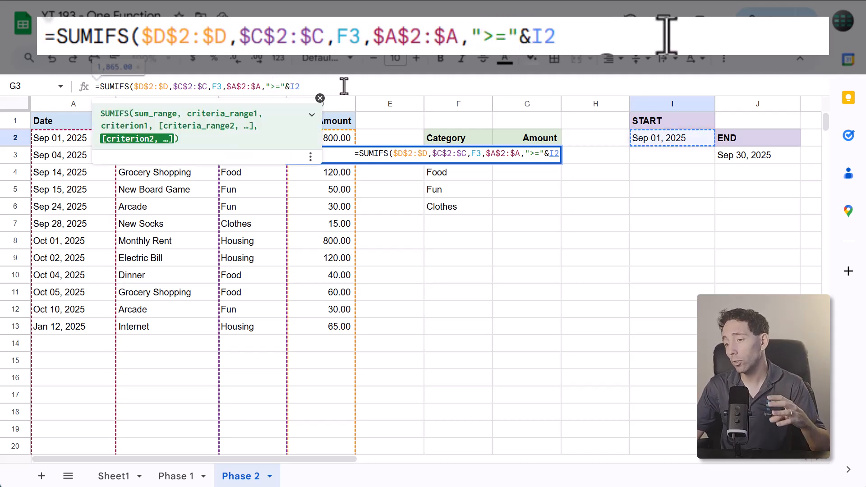
key(f4)
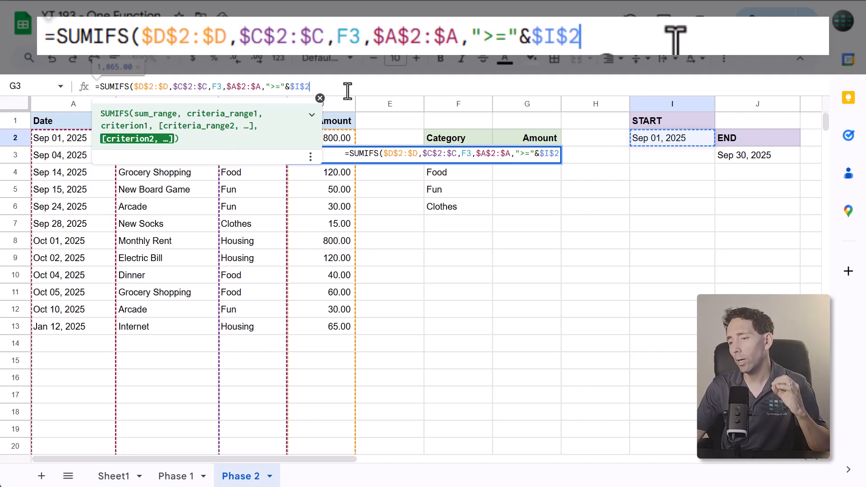
text(,)
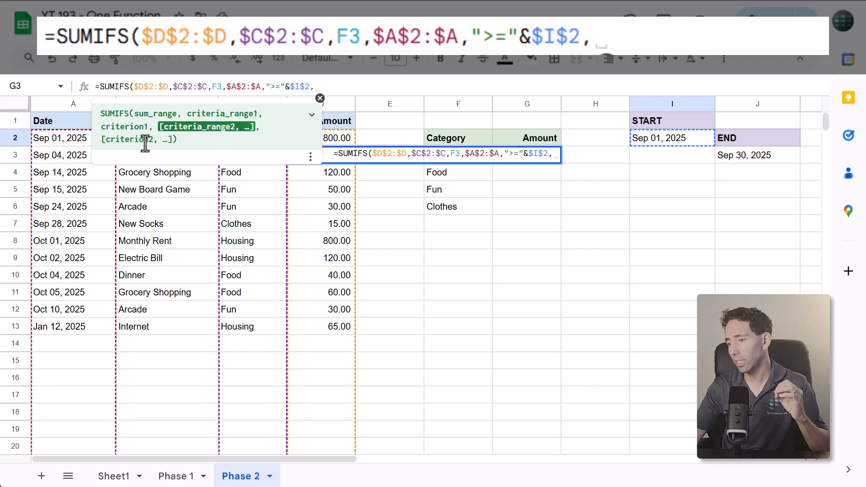
Add the end-date criterion $A$2:$A "<="&$J$3 and complete the SUMIFS.
drag(73, 138, 73, 309)
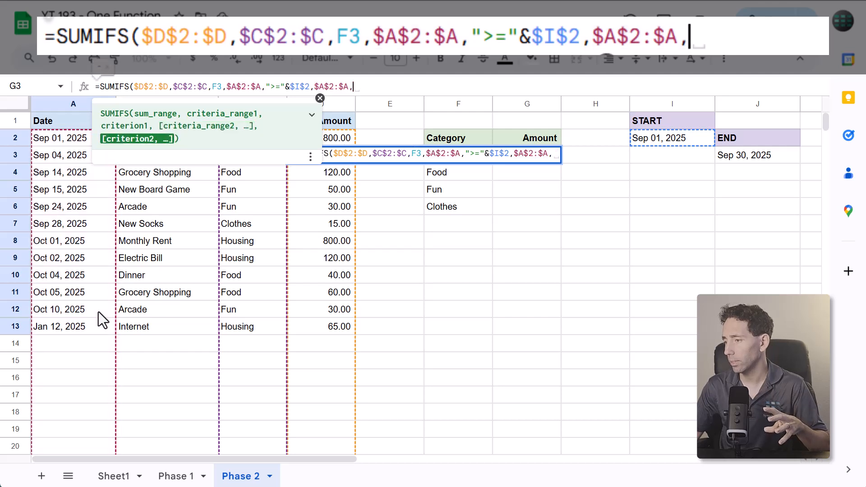
mouse_move(740, 170)
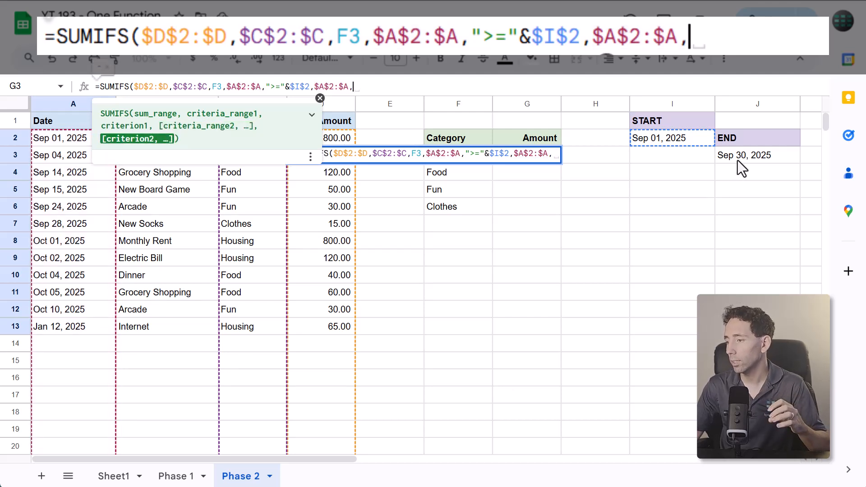
text("<="&J3)
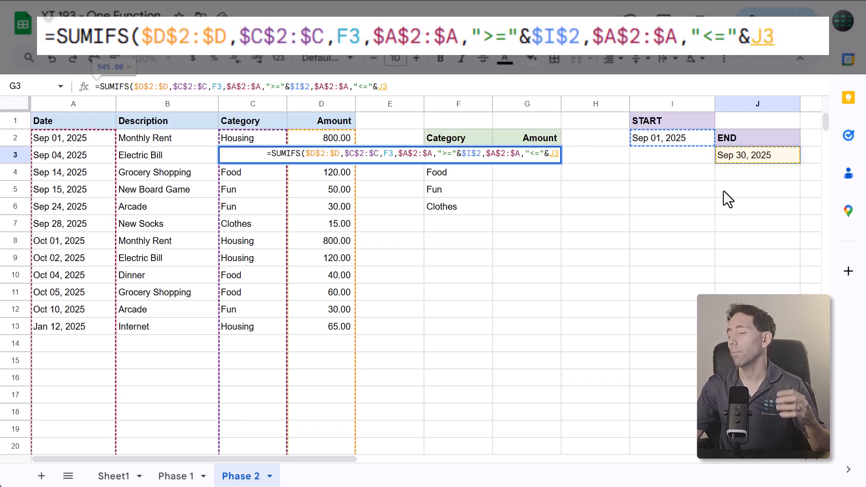
key(f4)
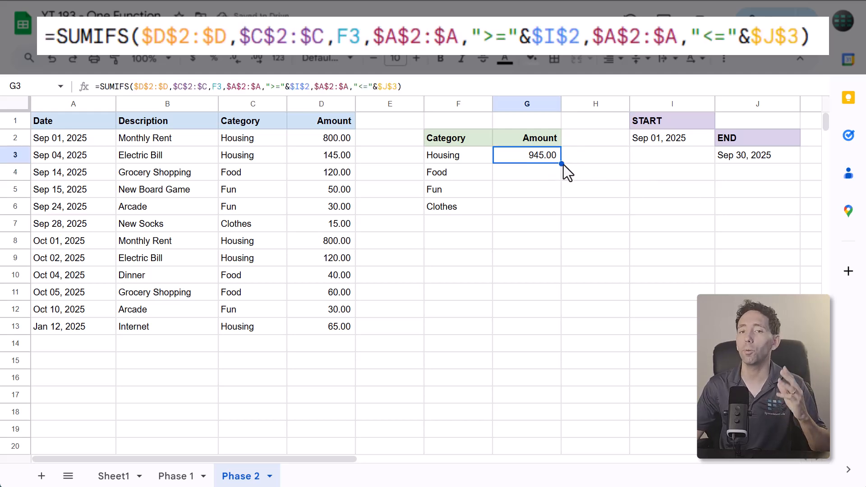
Copy the date-filtered SUMIFS down to G6 and change the start date to Oct 01, 2025, zeroing all totals.
drag(561, 163, 561, 215)
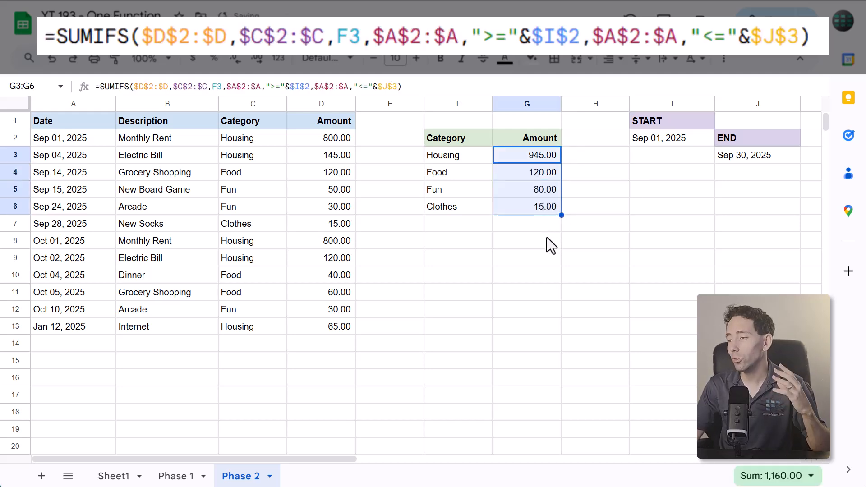
text(1)
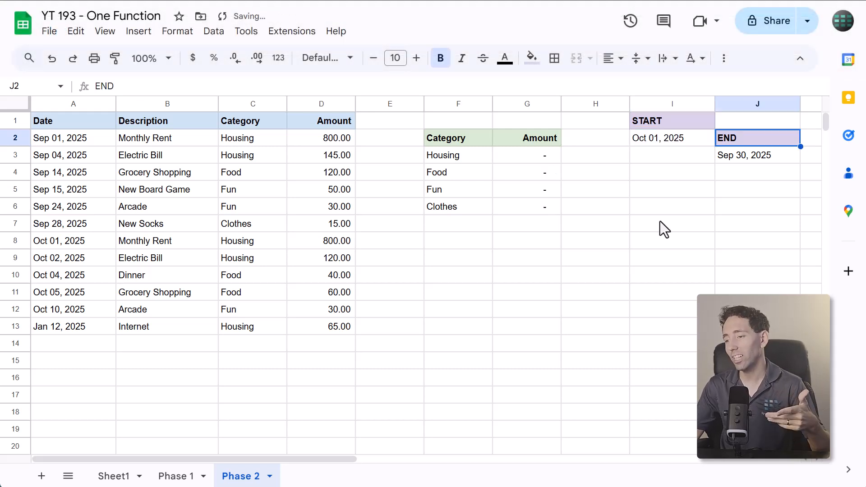
Set the end date in J3 to 10/30 so totals read Housing 920, Food 100, Fun 30.
text(10/3)
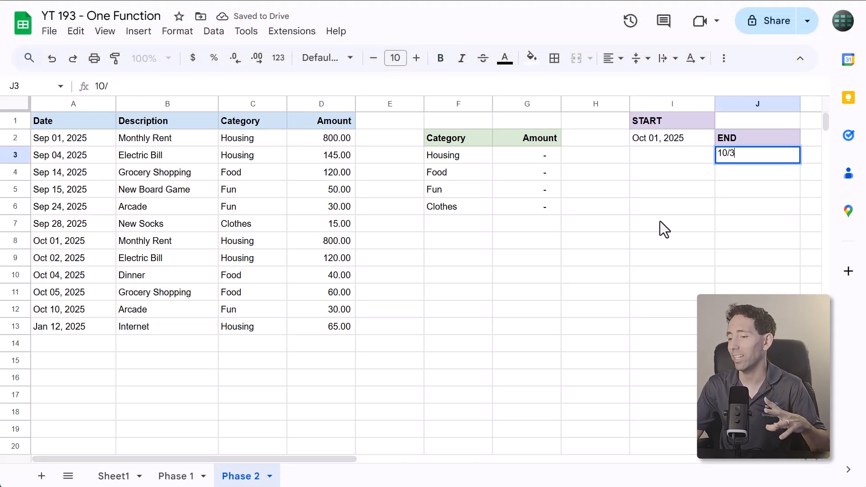
key(Enter)
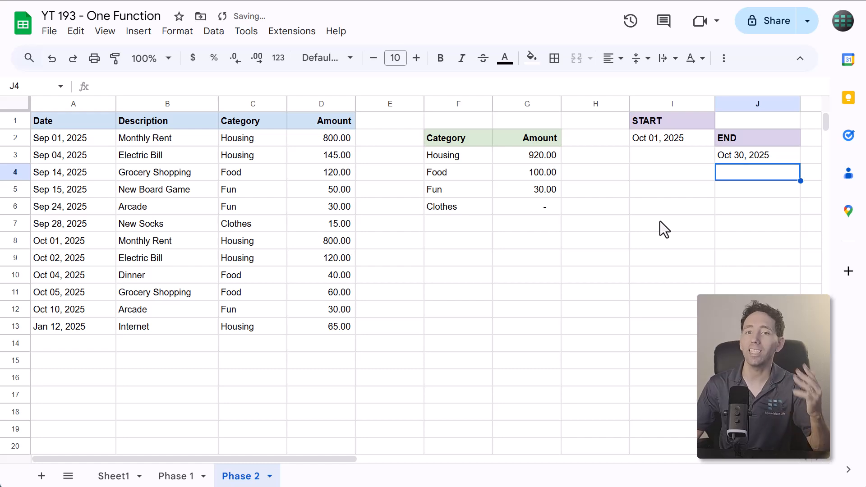